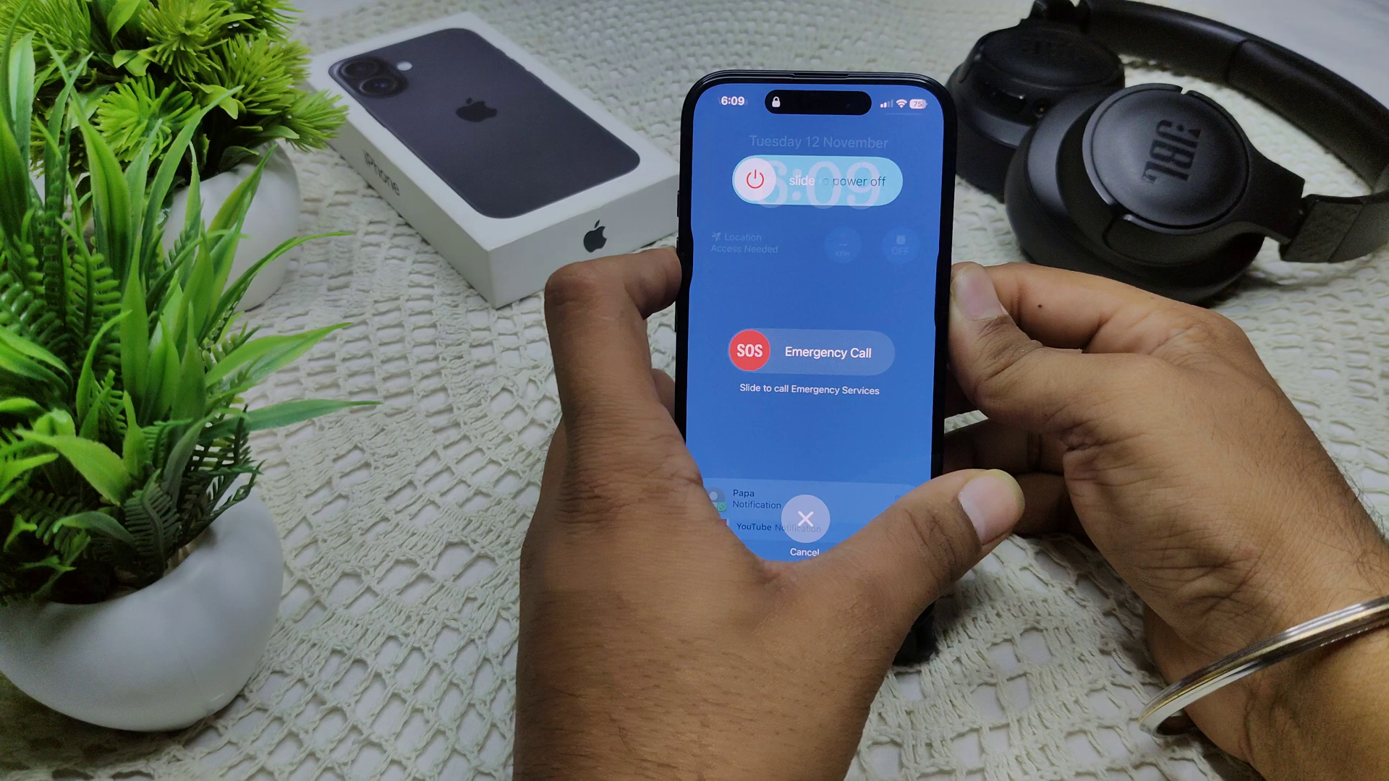
# Step: Slide the power-off slider to the right to shut down the iPhone
pyautogui.moveTo(758, 180); pyautogui.dragTo(877, 174)
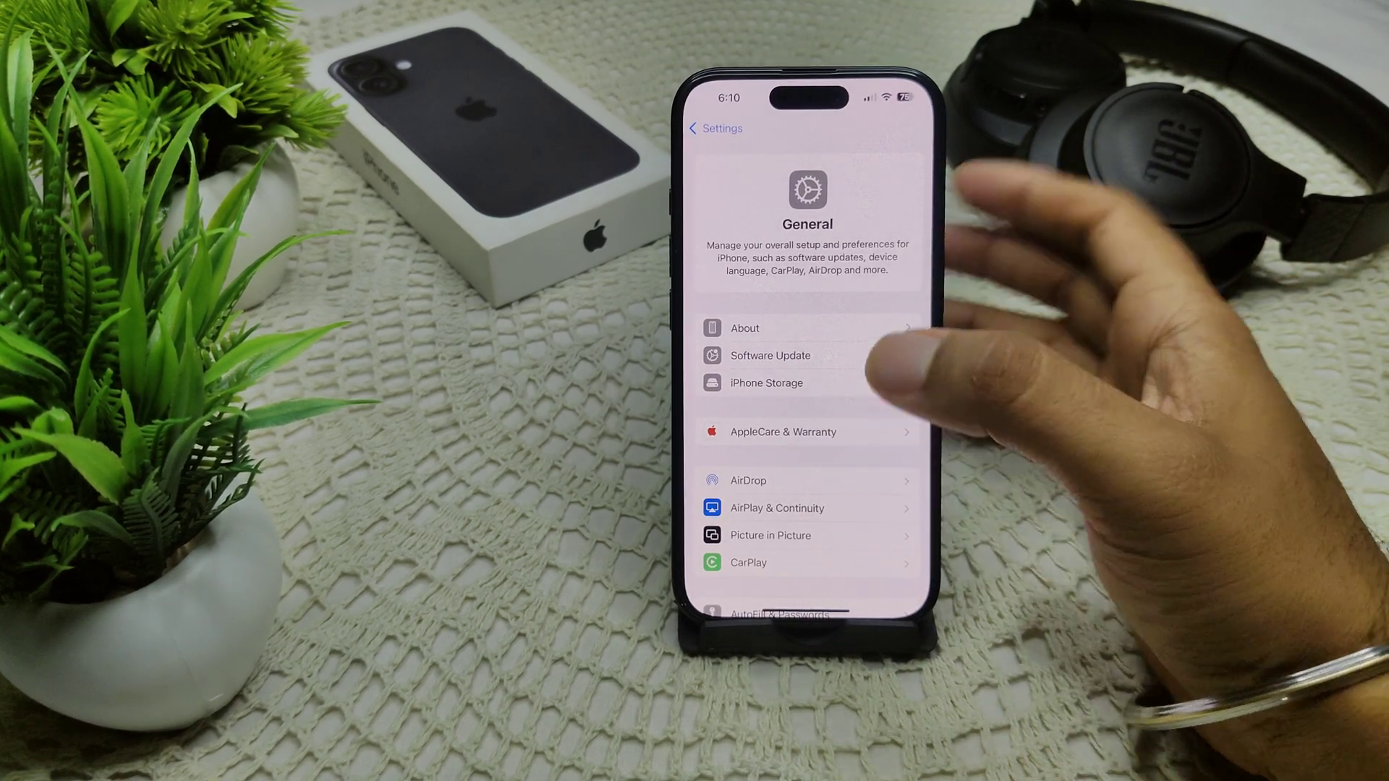
pyautogui.click(715, 128)
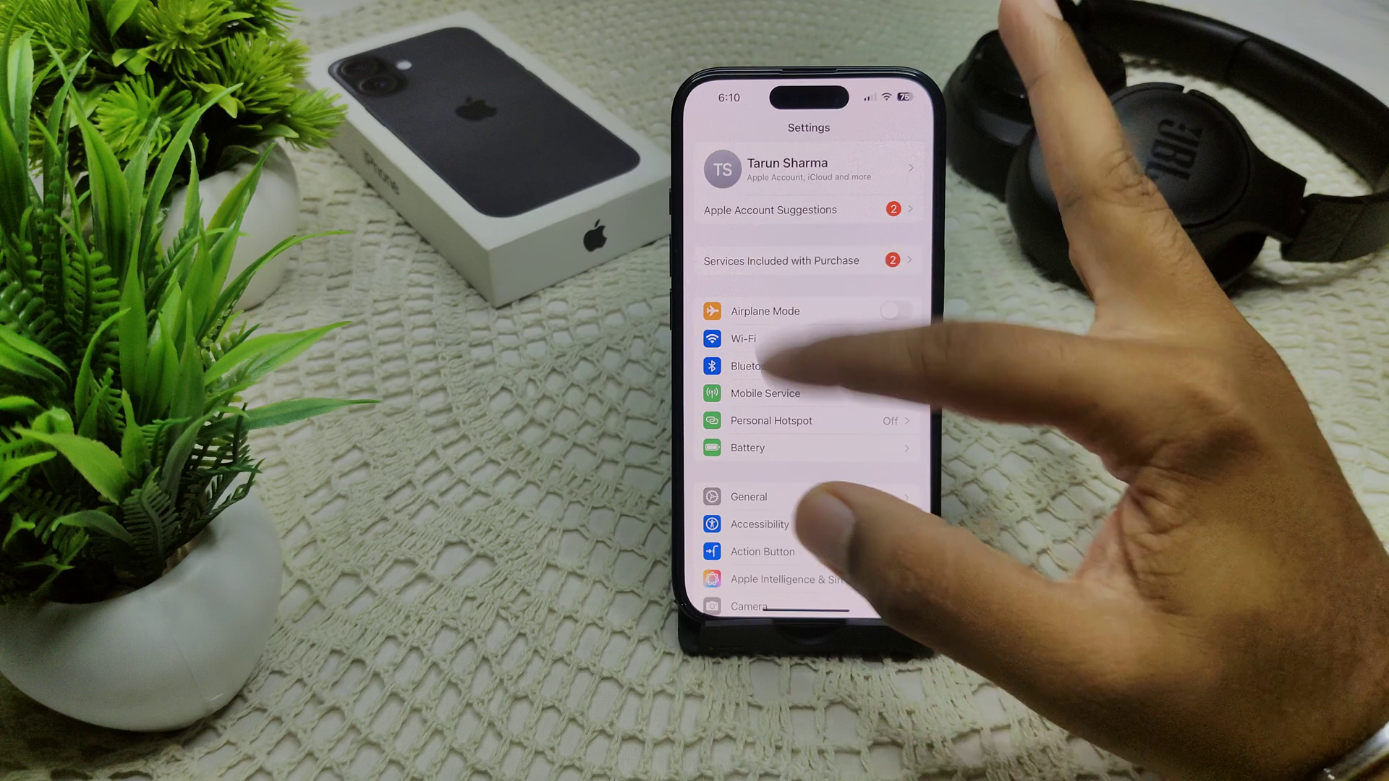
pyautogui.click(747, 496)
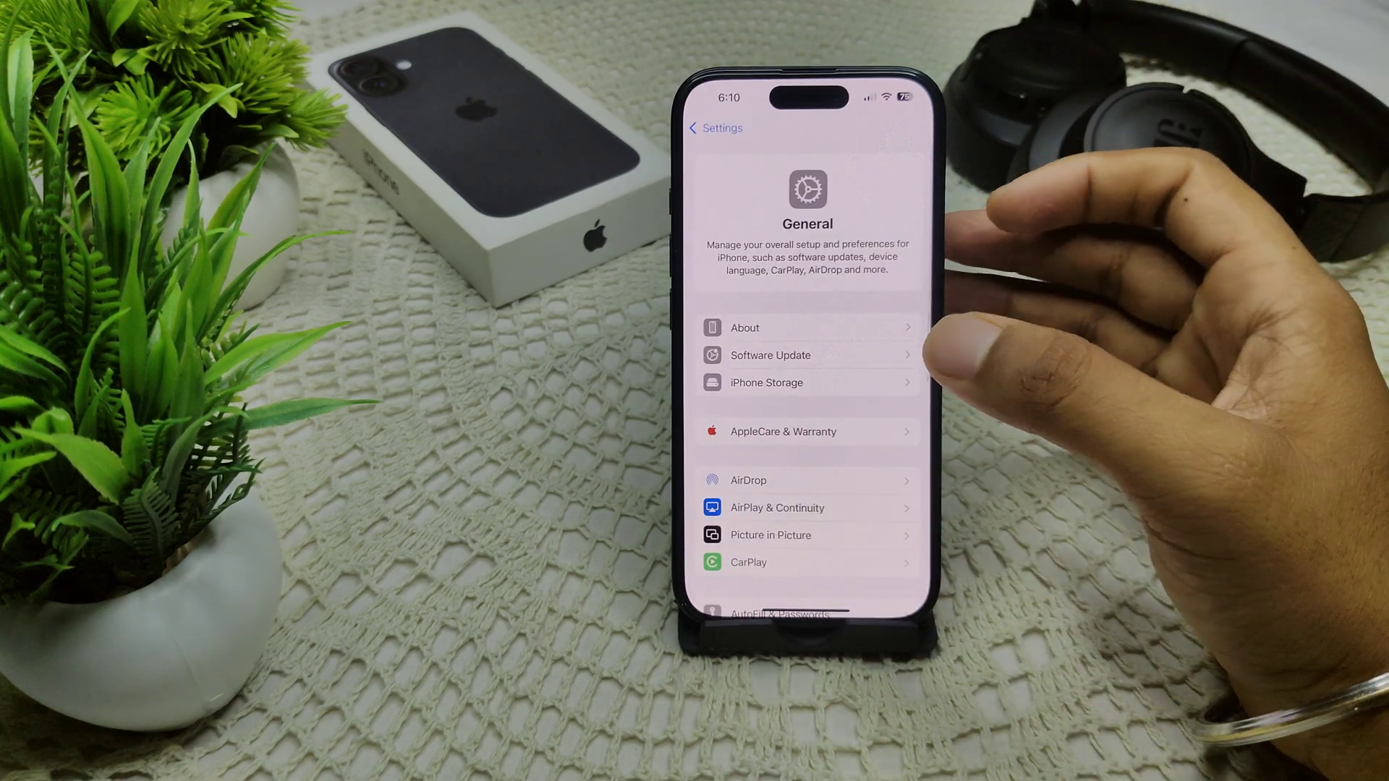
pyautogui.click(770, 355)
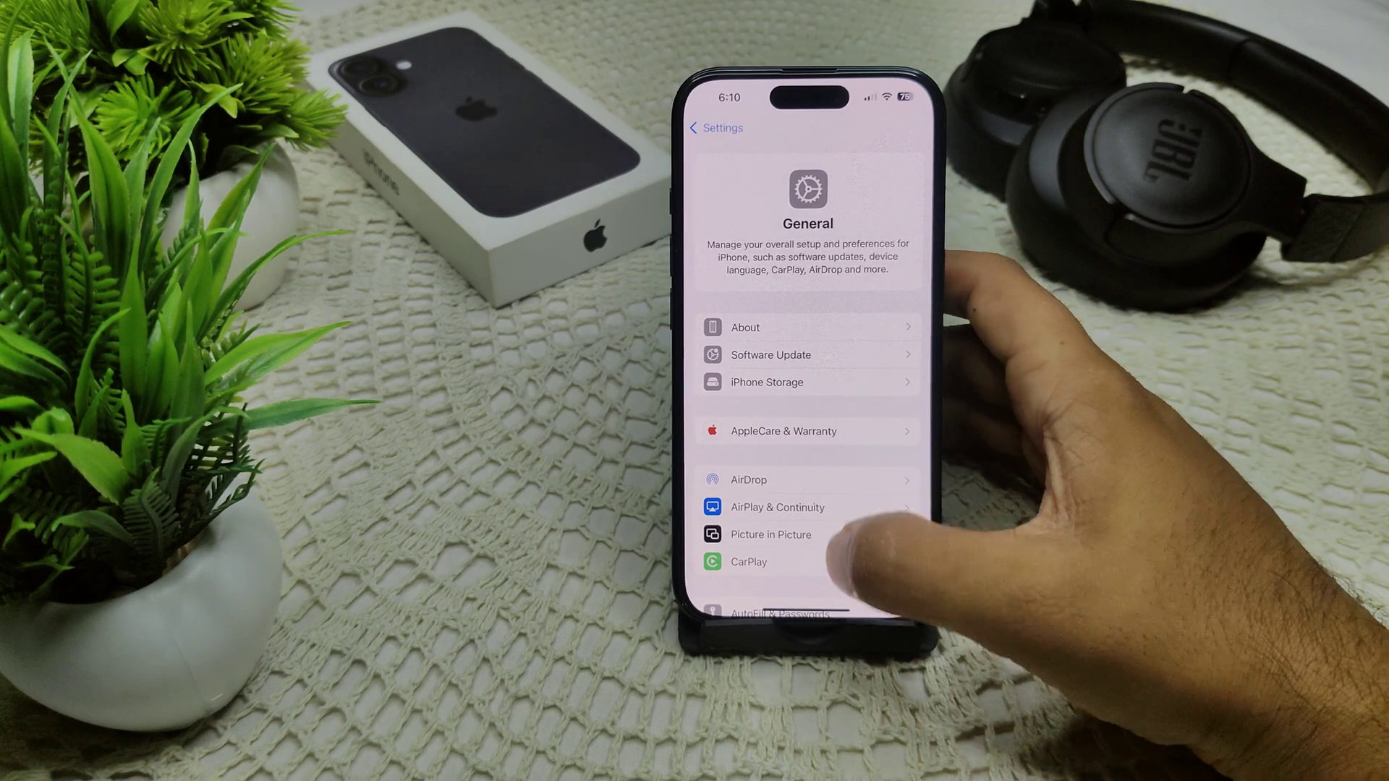
pyautogui.scroll(-3)
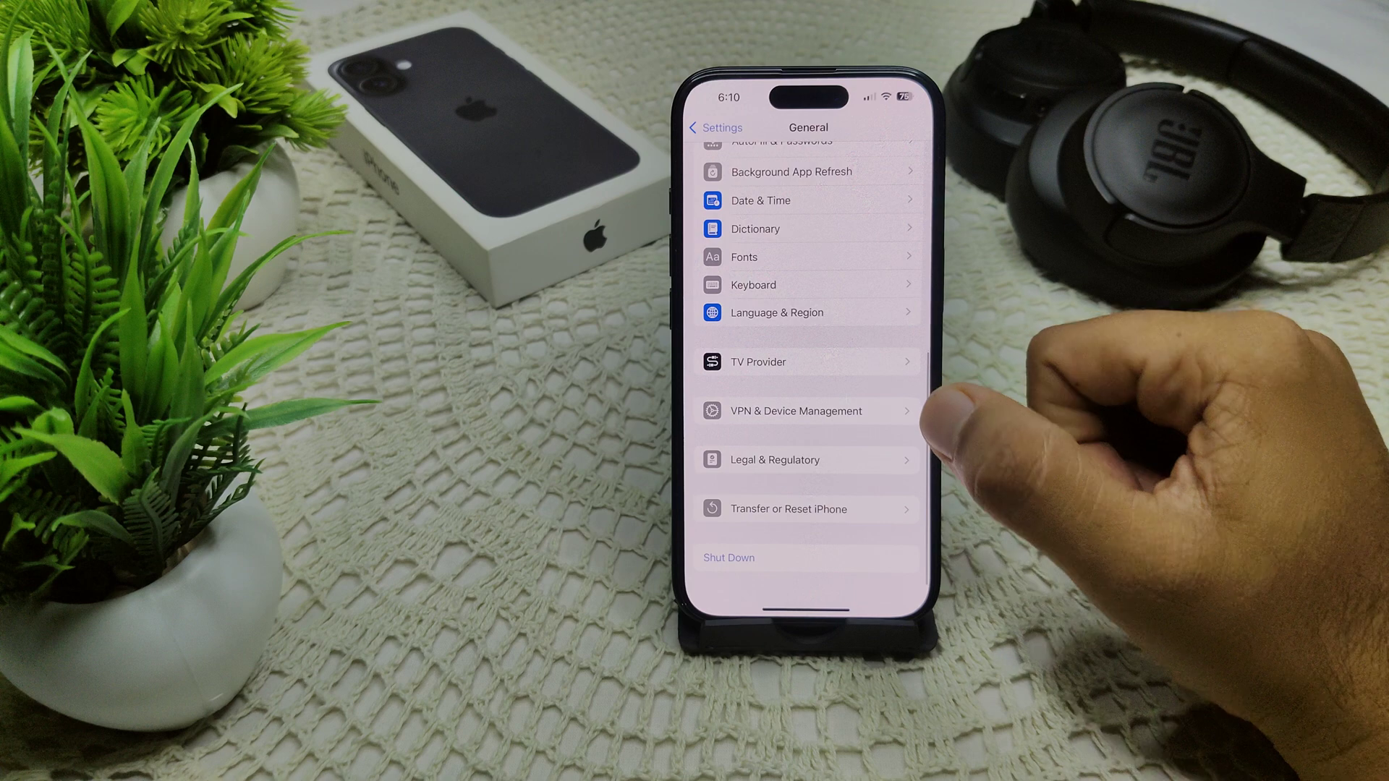
pyautogui.click(786, 509)
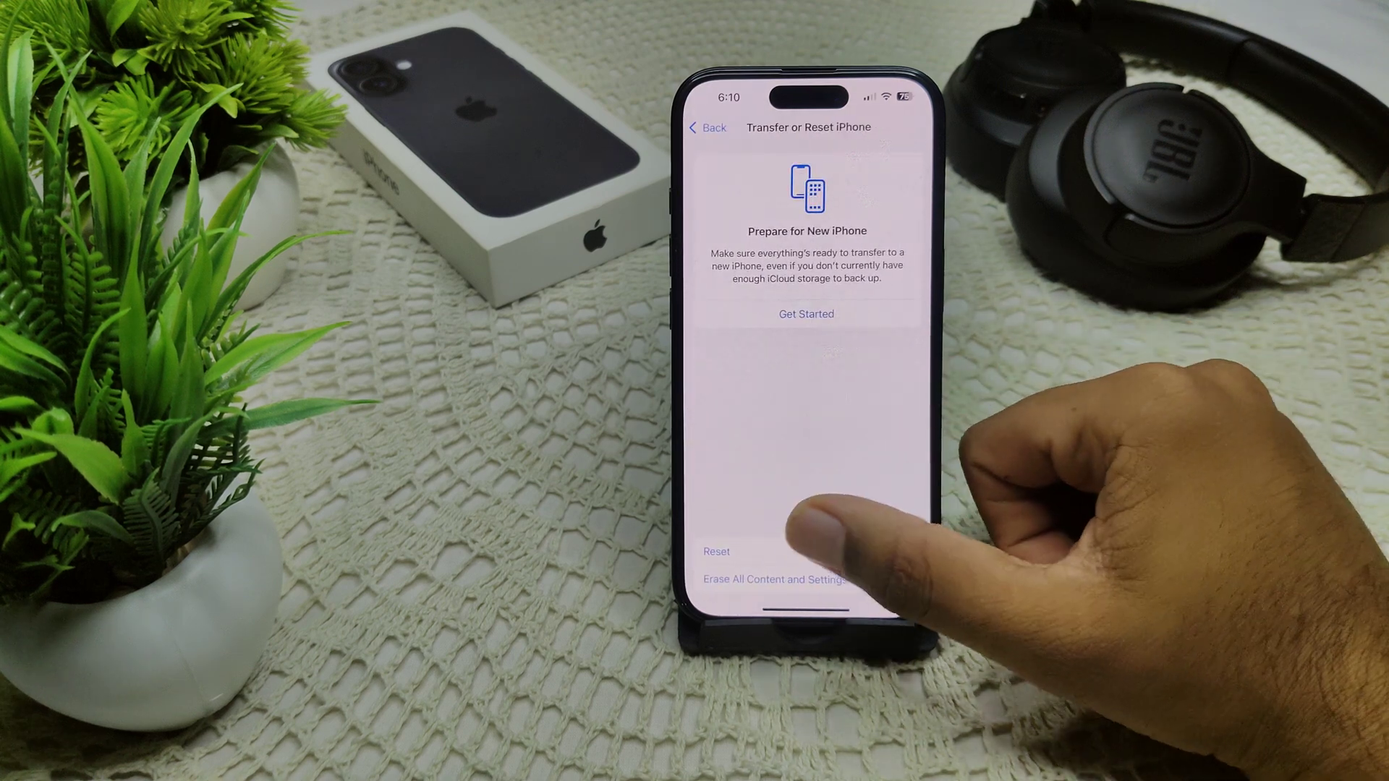
pyautogui.click(715, 551)
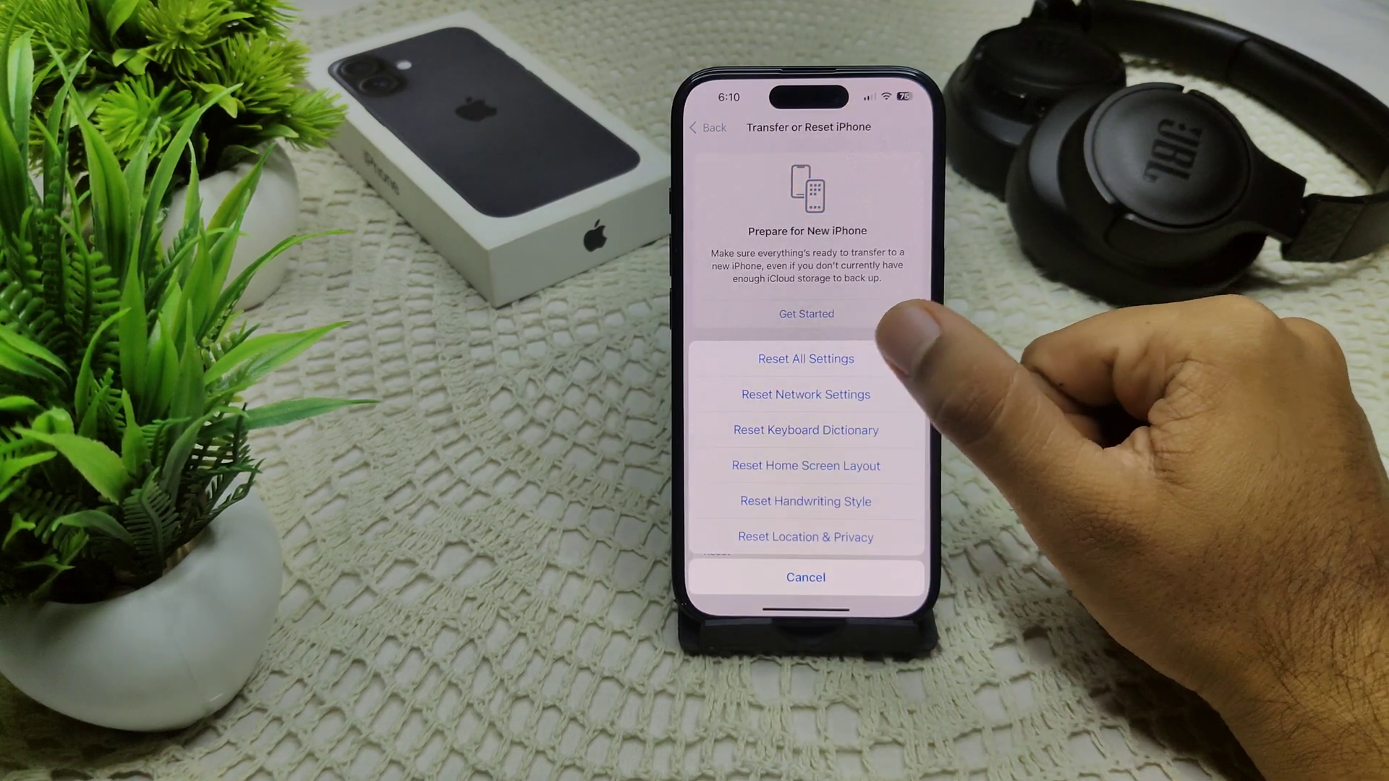
pyautogui.click(804, 576)
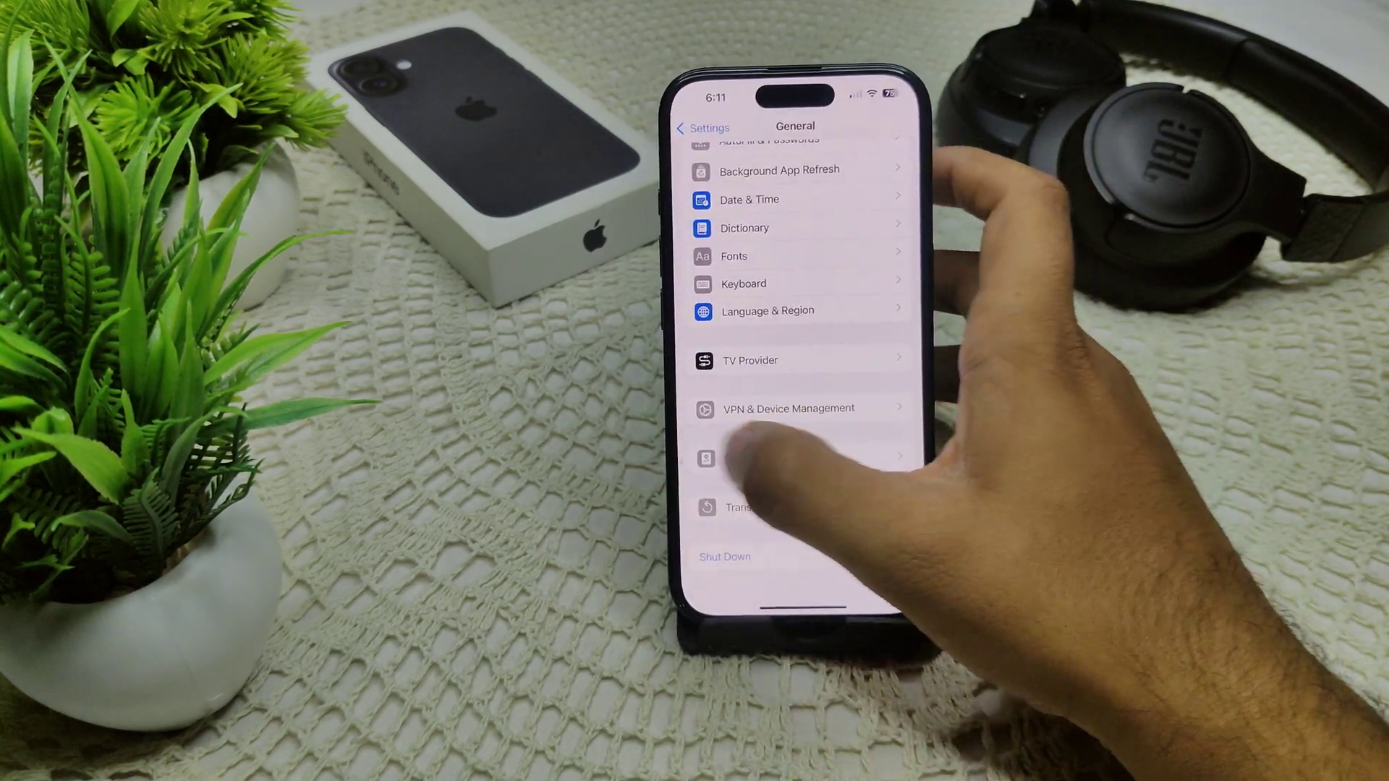
# Step: Force restart the iPhone and begin entering the passcode to unlock it
pyautogui.click(699, 127)
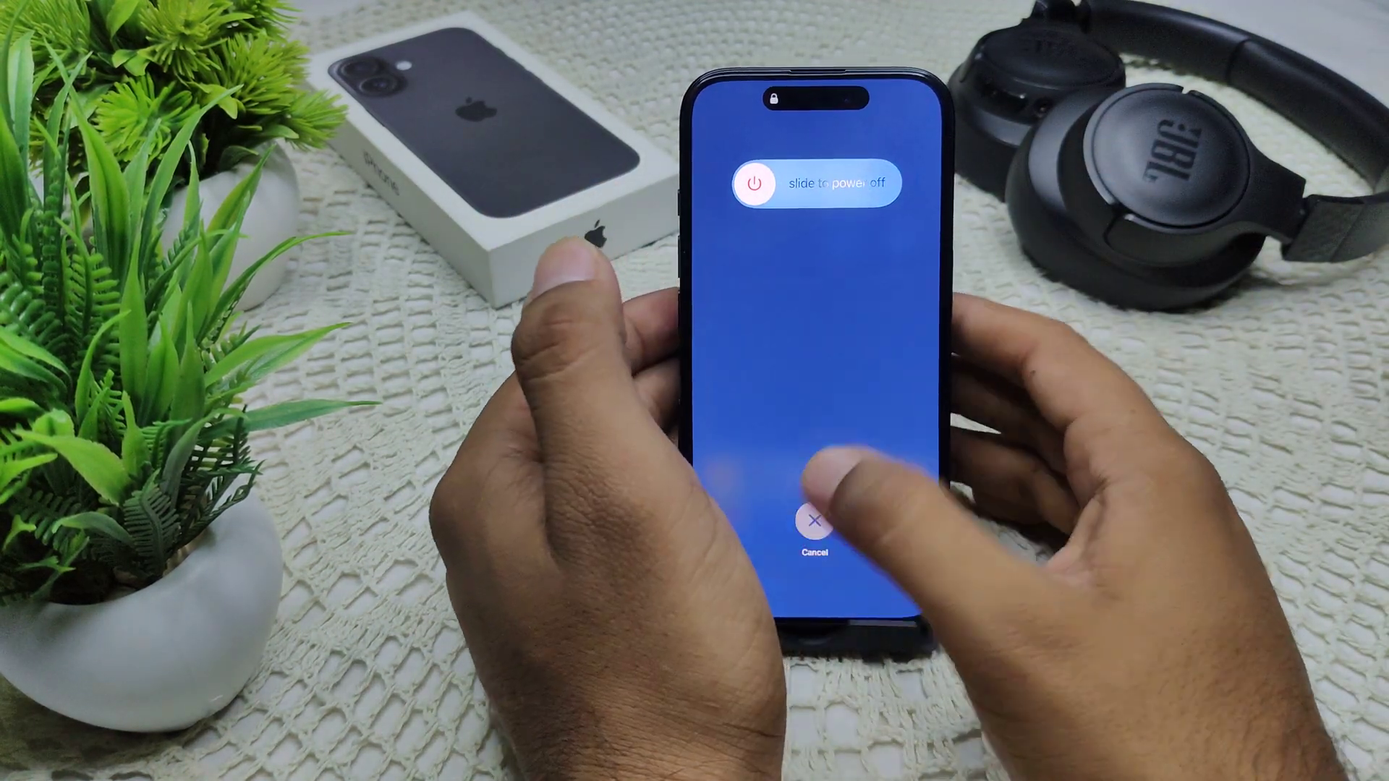
pyautogui.click(811, 524)
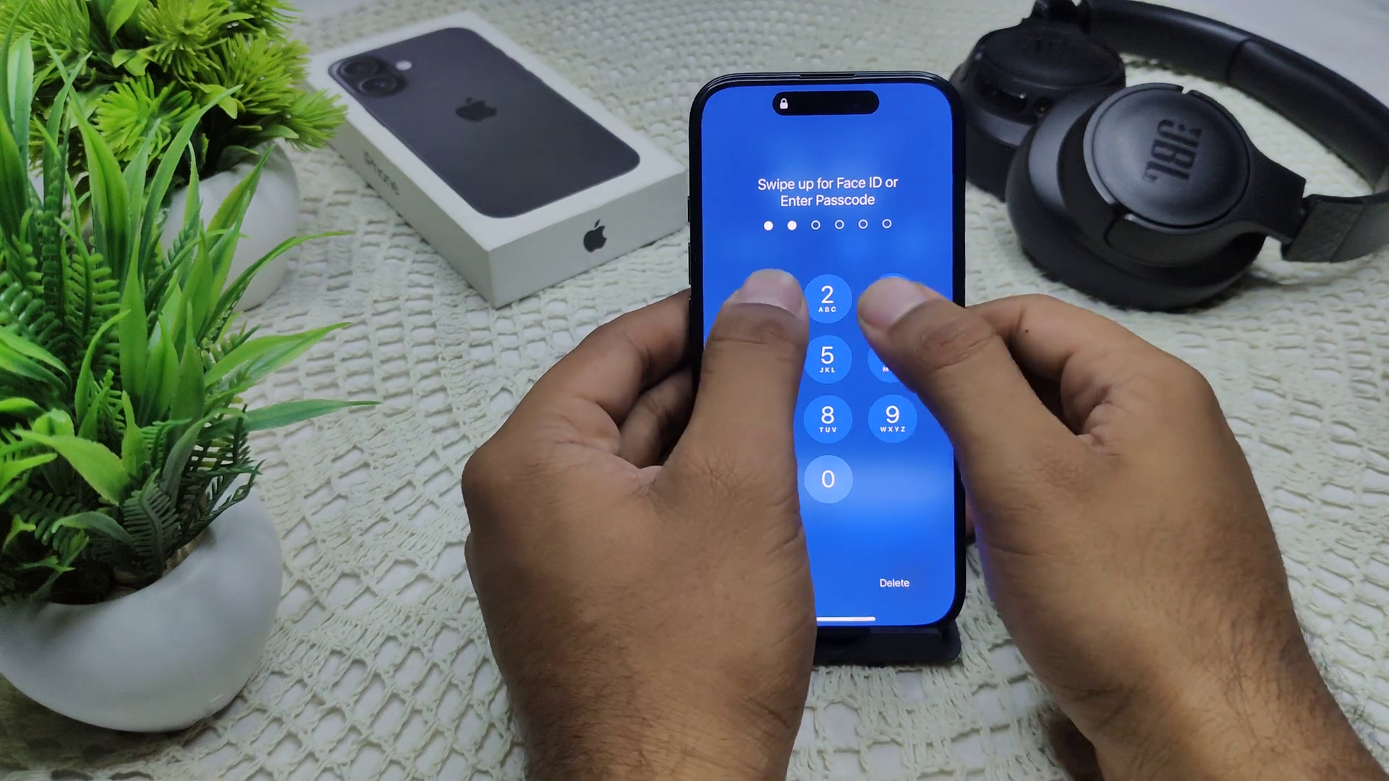